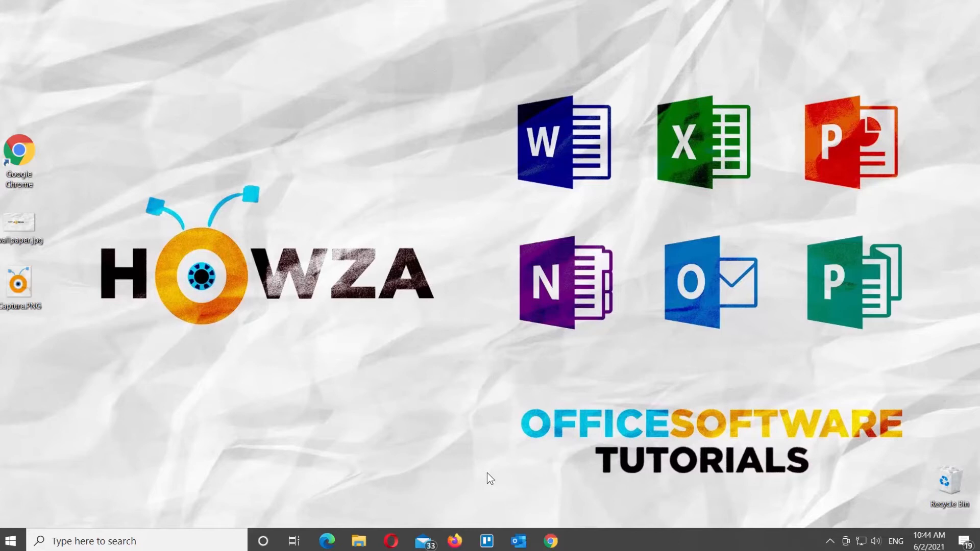
- Switch from the Windows desktop to the open Untitled Google Docs document in Chrome
click(549, 541)
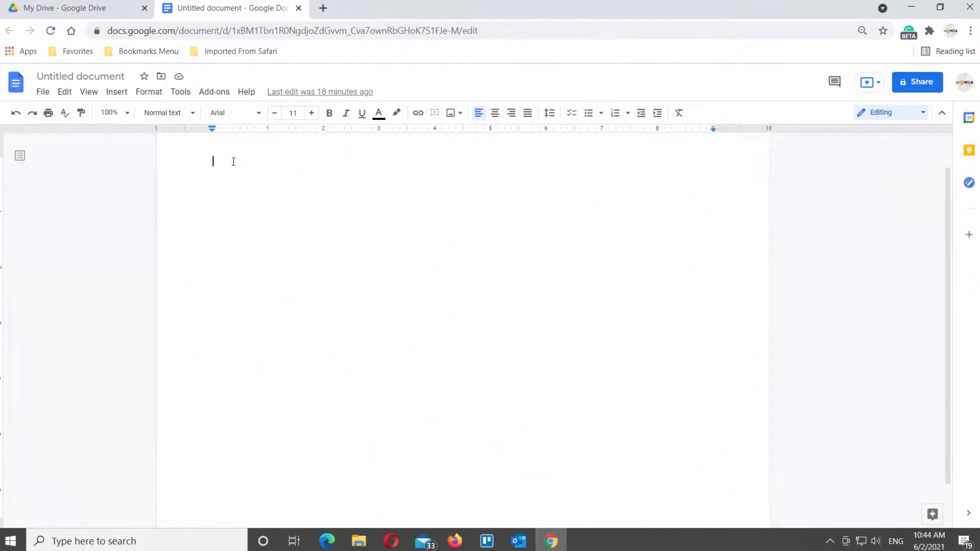
- Upload wallpaper.jpg and Capture.PNG from the Desktop into the document
click(117, 92)
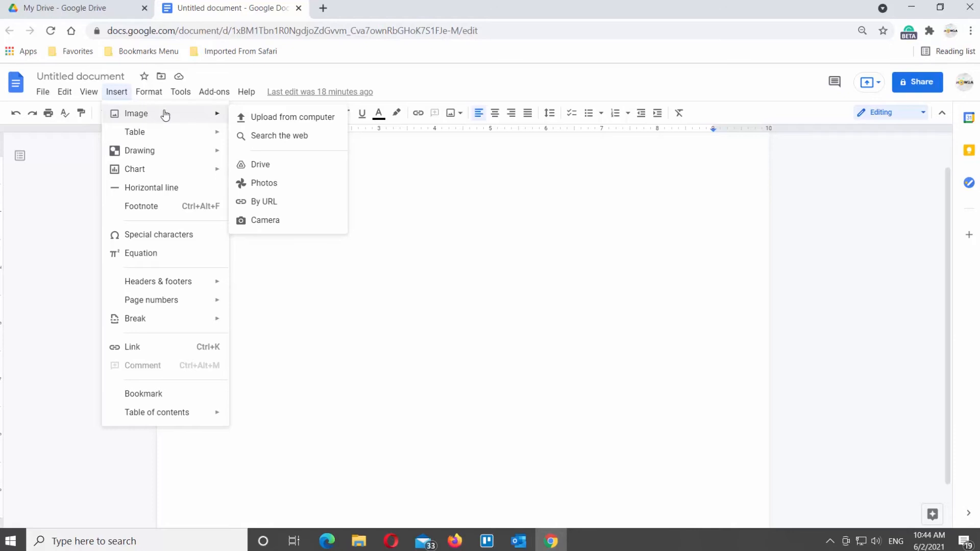
click(293, 117)
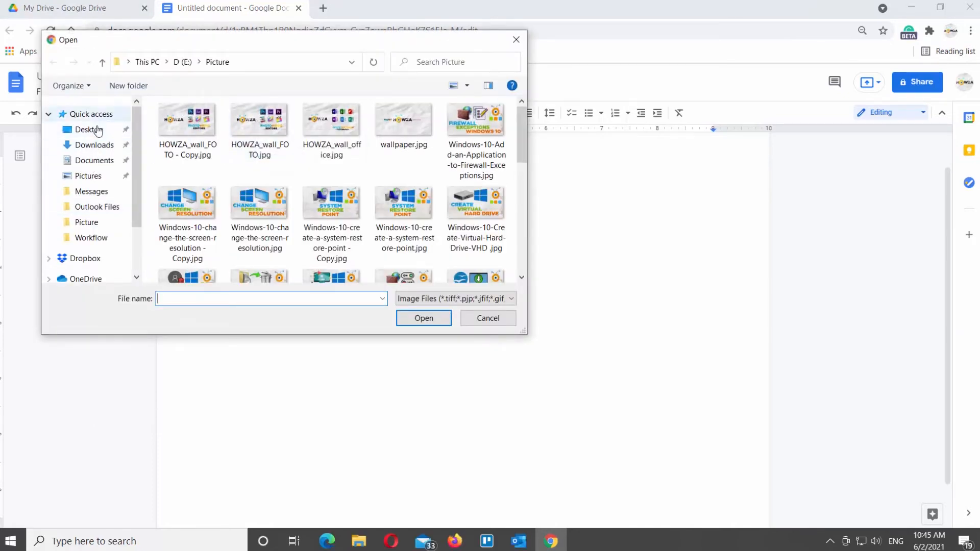
click(89, 129)
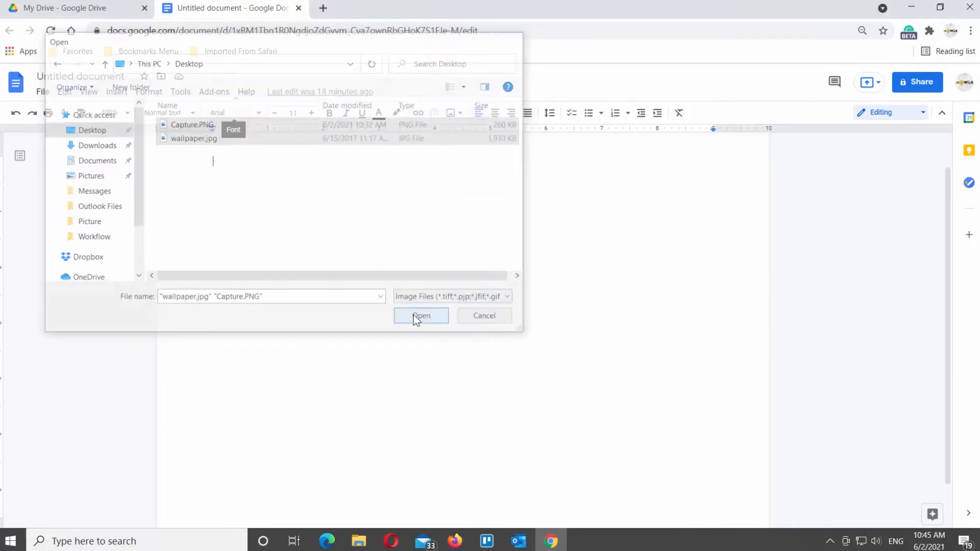
click(421, 315)
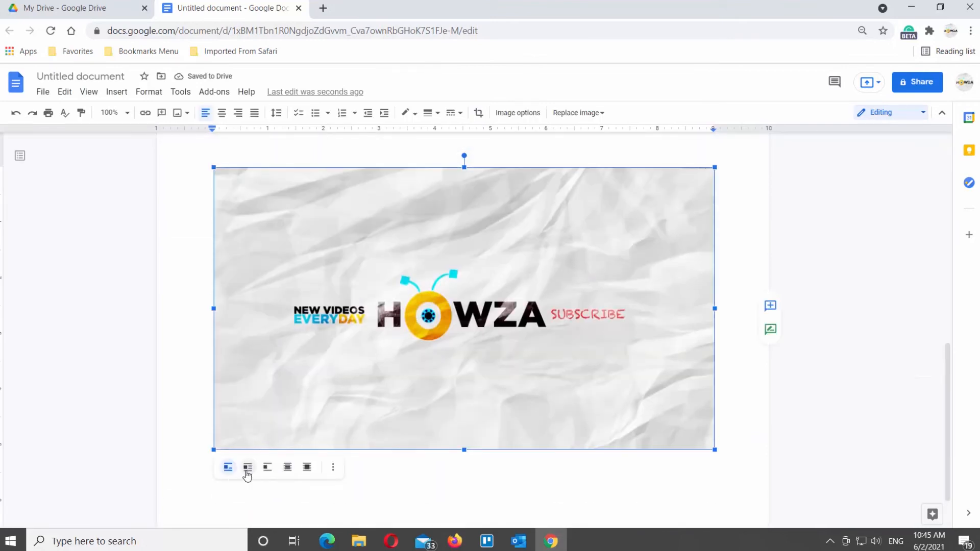
- Set the HOWZA banner image to Wrap text and select the mascot image
click(247, 467)
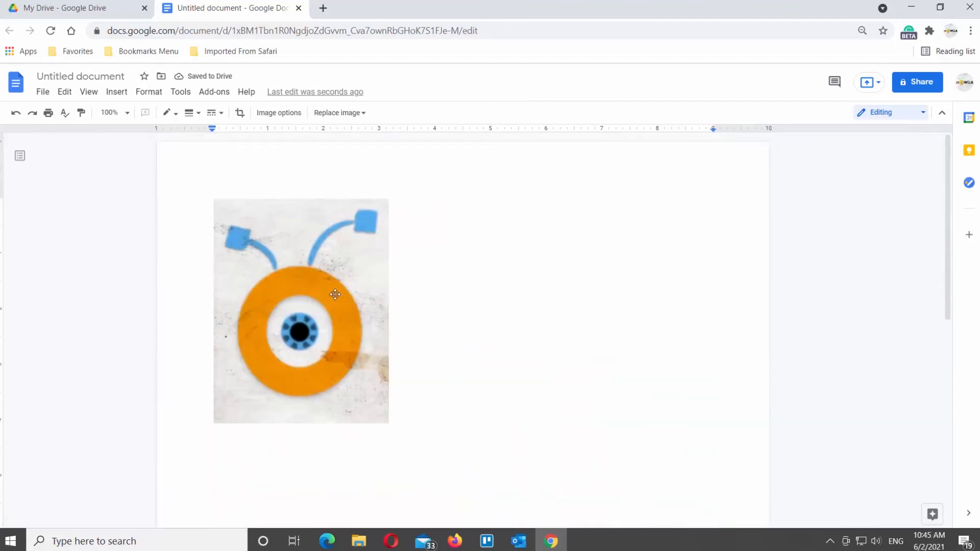
click(301, 310)
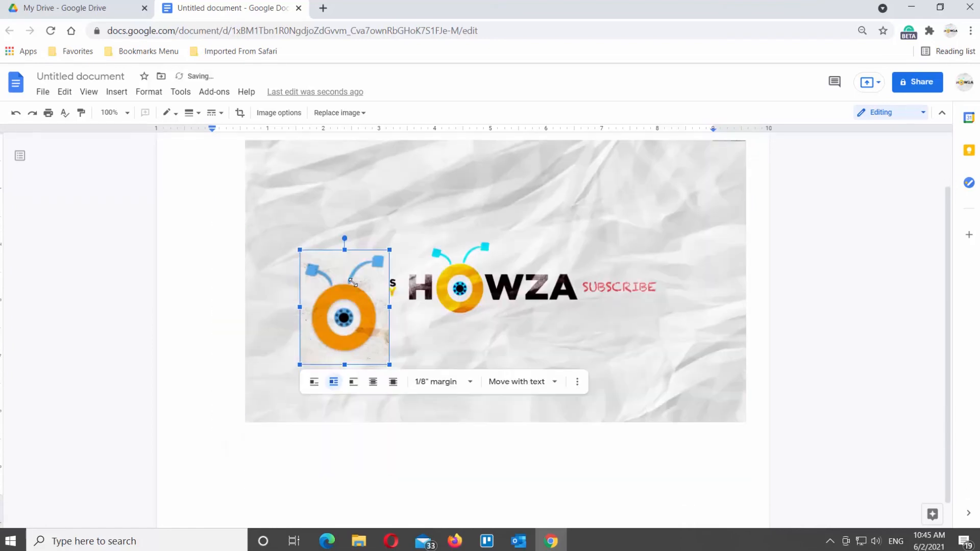
- Drag the eye mascot onto the lower-right corner of the HOWZA banner
drag(343, 315, 684, 372)
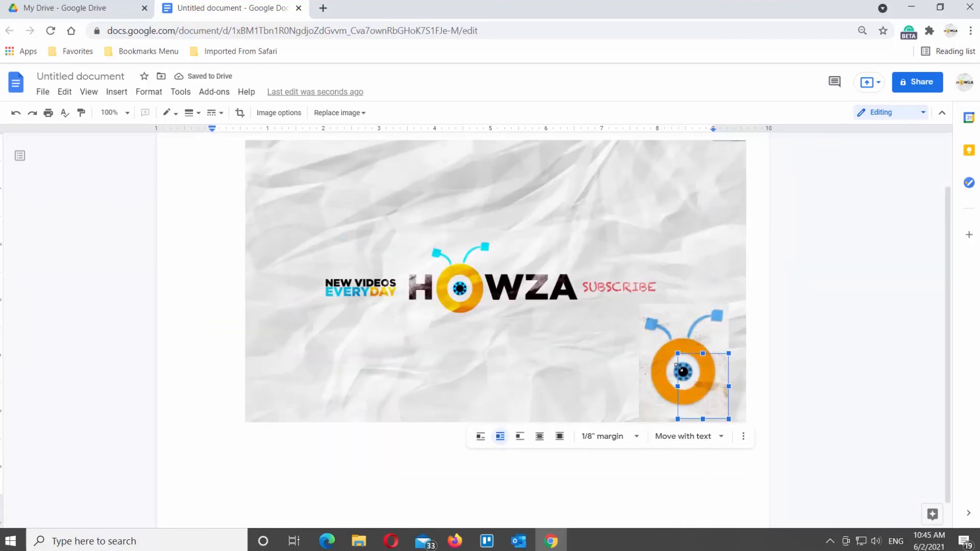